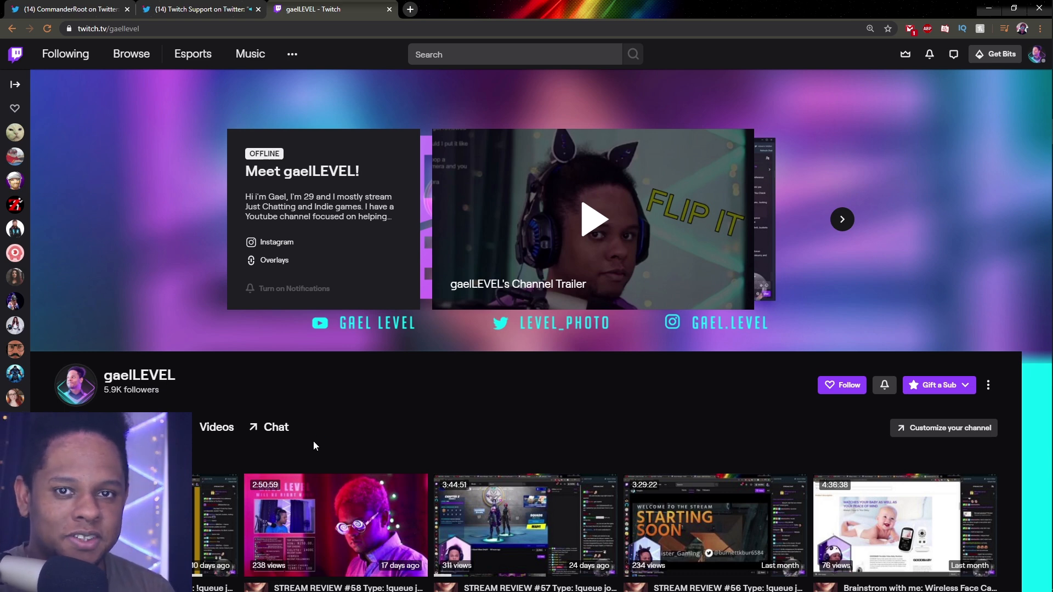
mouse_move(691, 150)
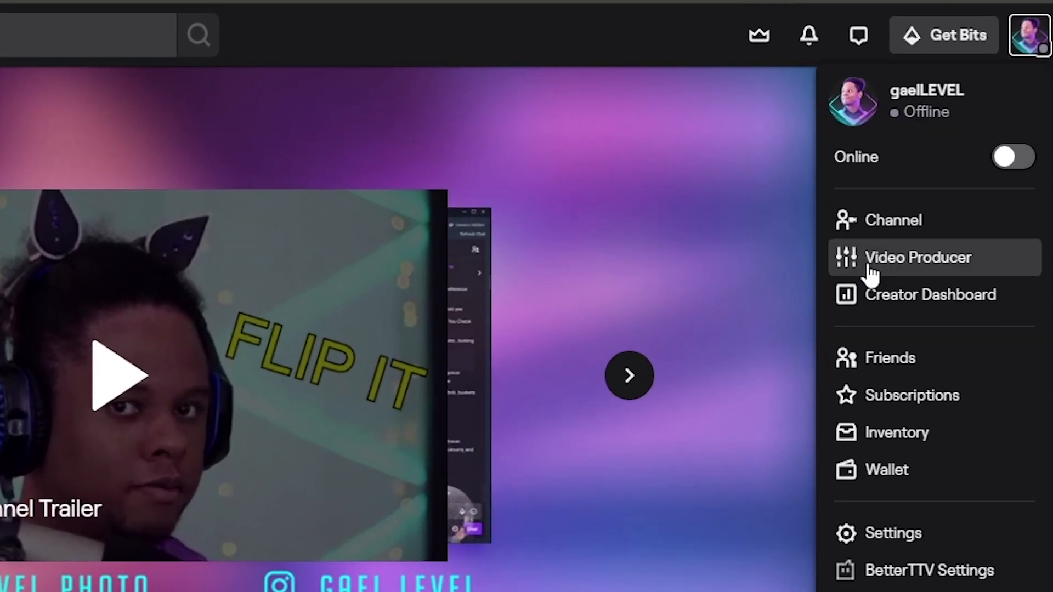
Open Video Producer from the account menu to list the channel's past broadcasts.
click(918, 257)
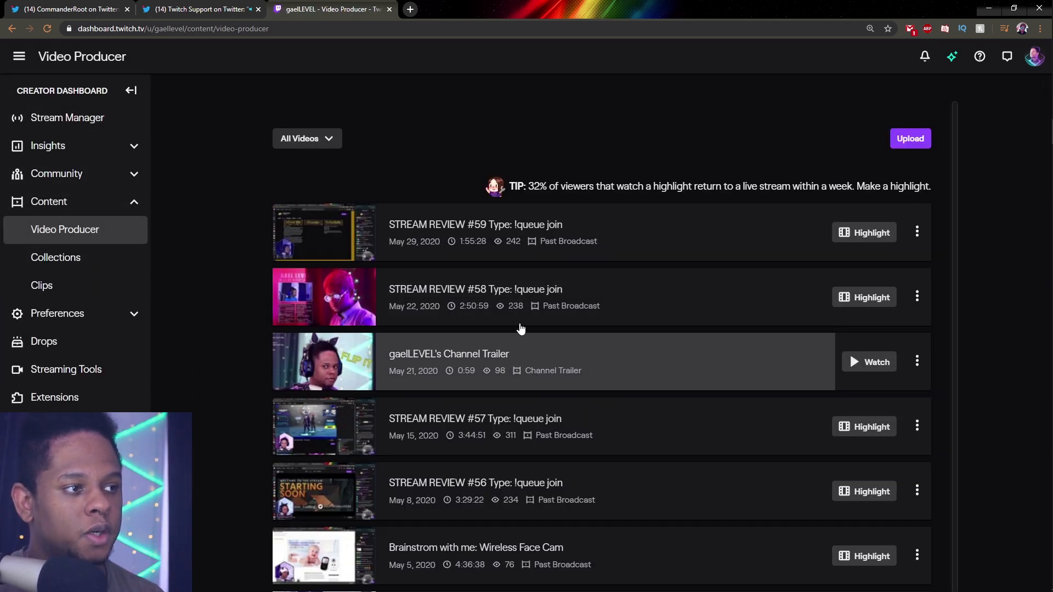
scroll(down, 3)
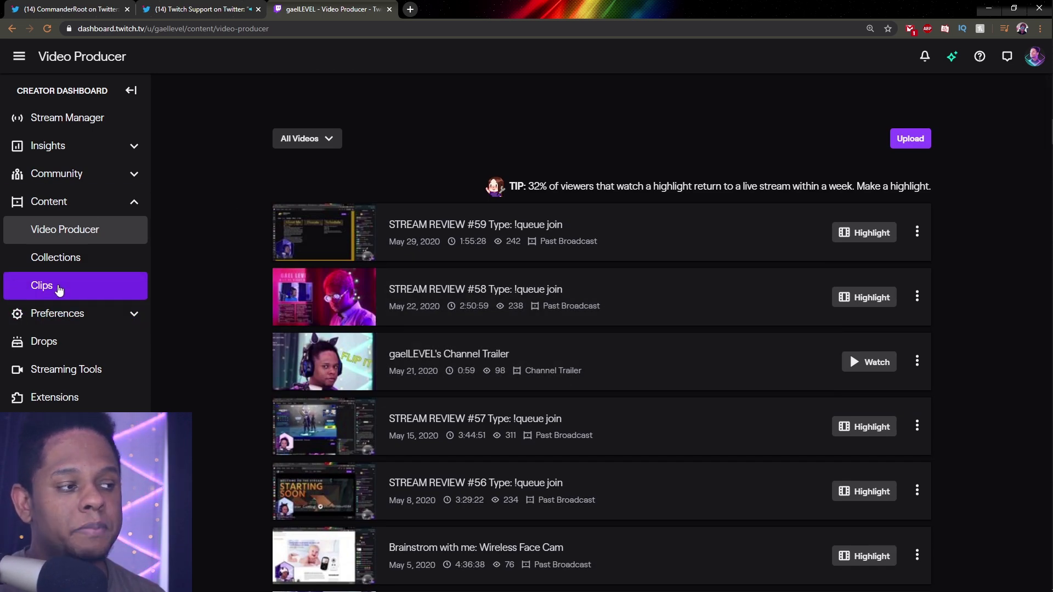
Open the Clips page under Content and scroll through the channel's clips.
click(42, 285)
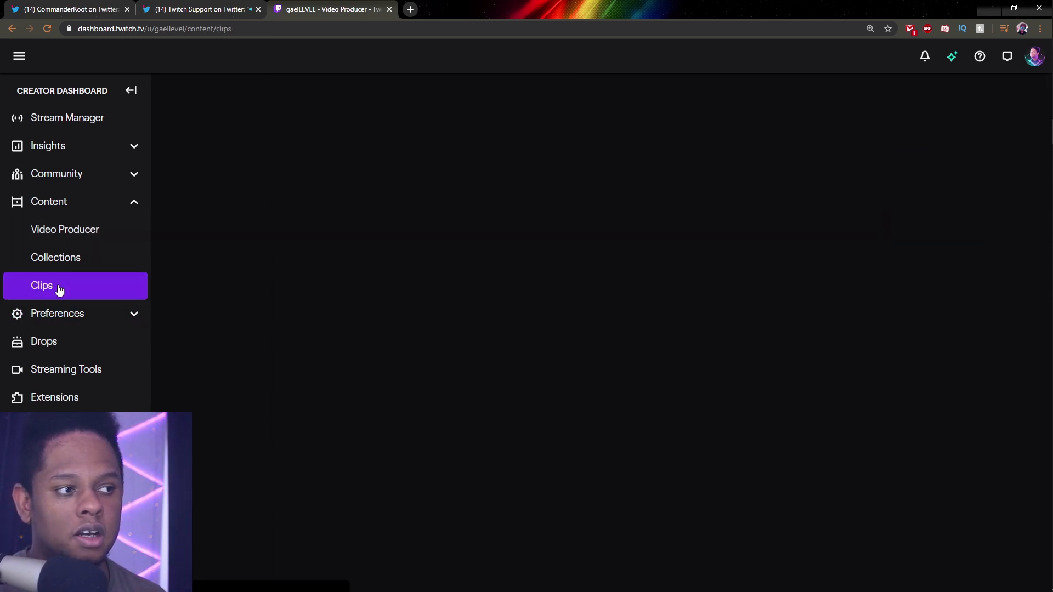
click(42, 285)
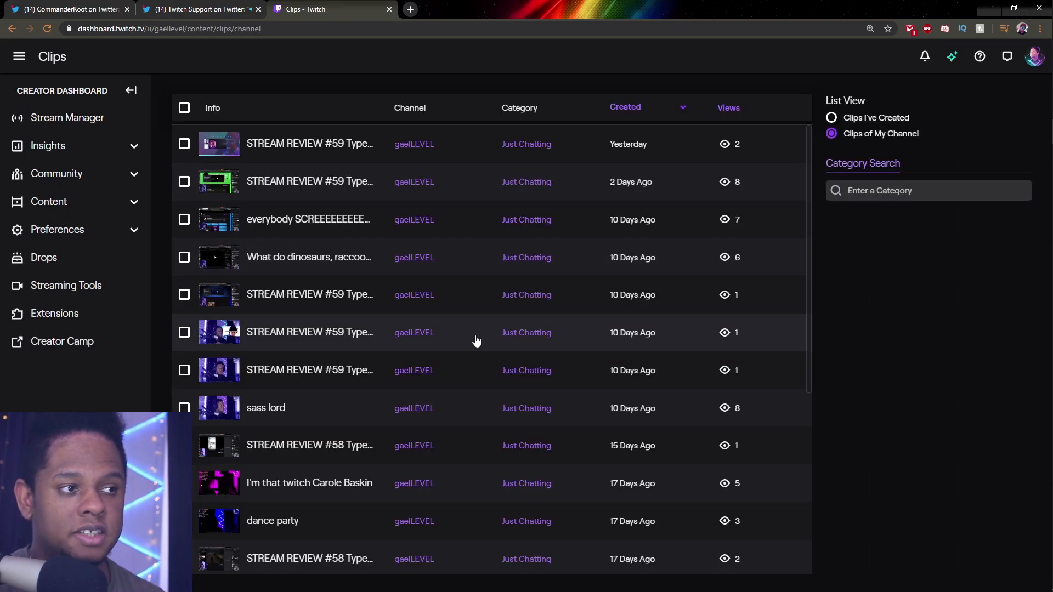
scroll(down, 3)
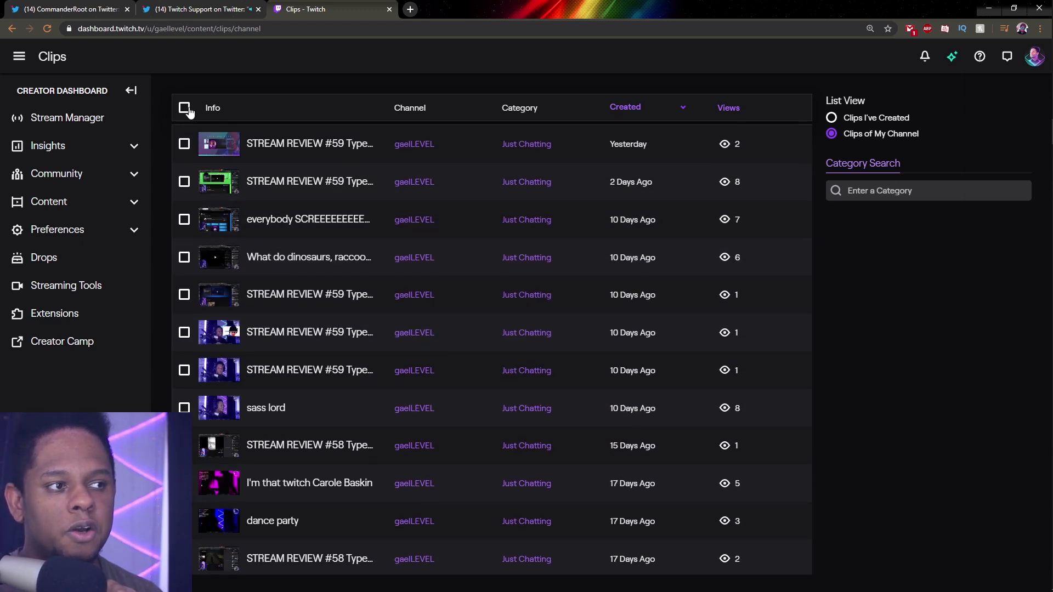
Select all 120 clips, clear the selection, and scroll the list.
click(184, 108)
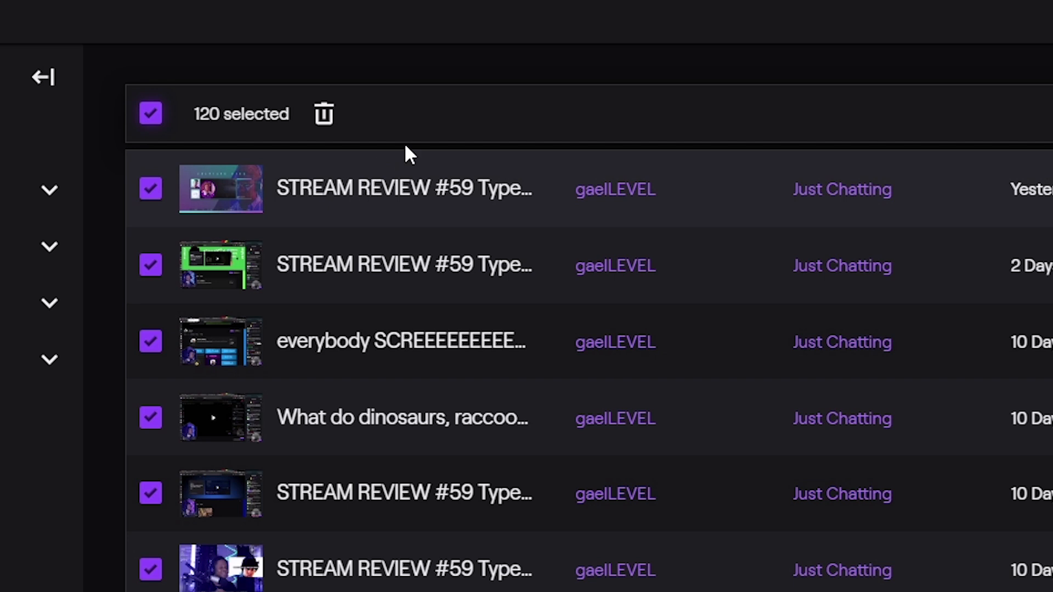
mouse_move(151, 113)
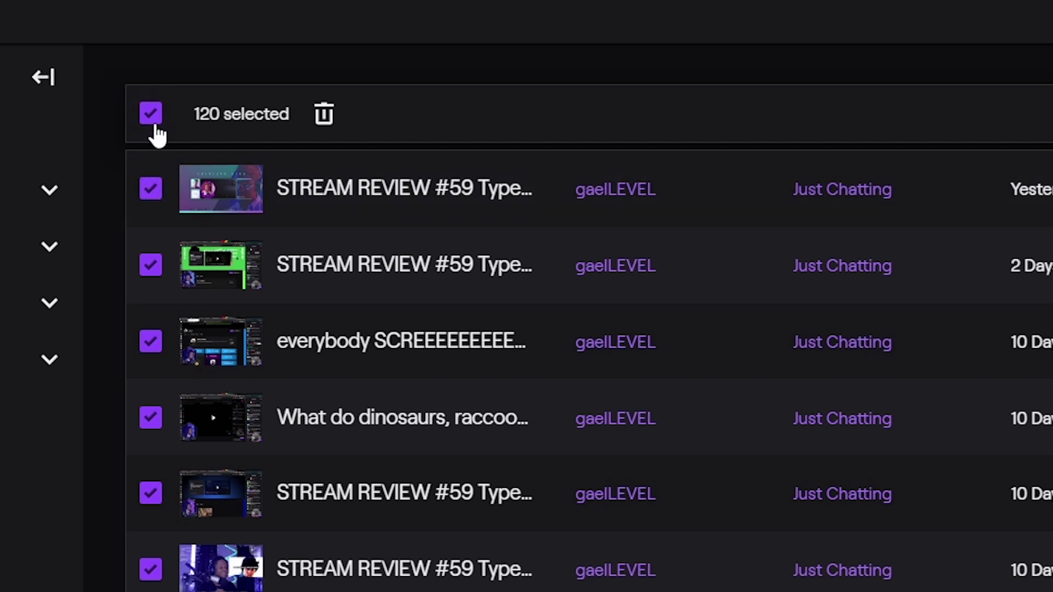
click(151, 113)
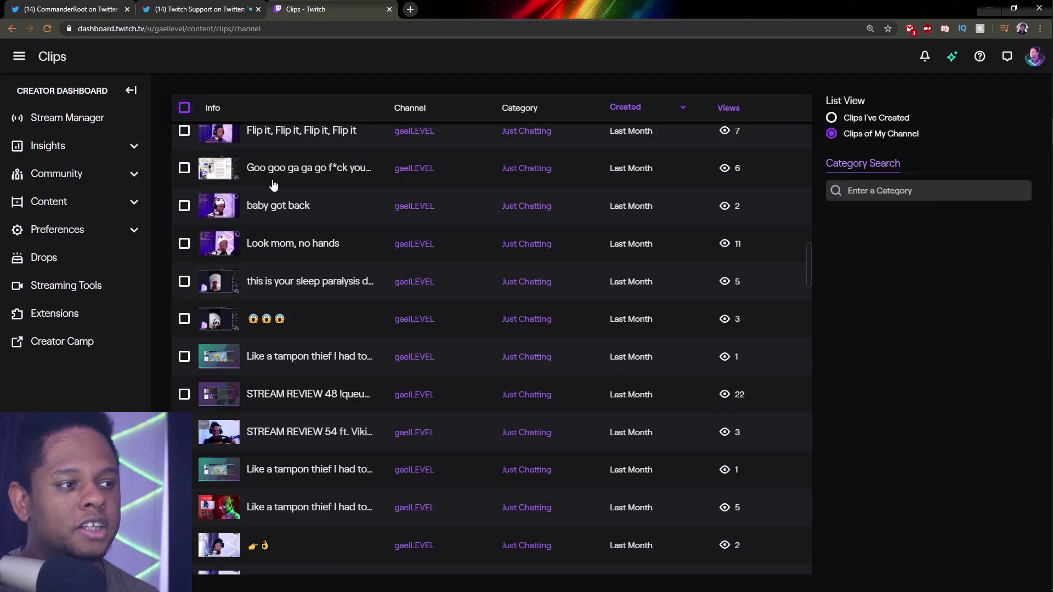
scroll(down, 3)
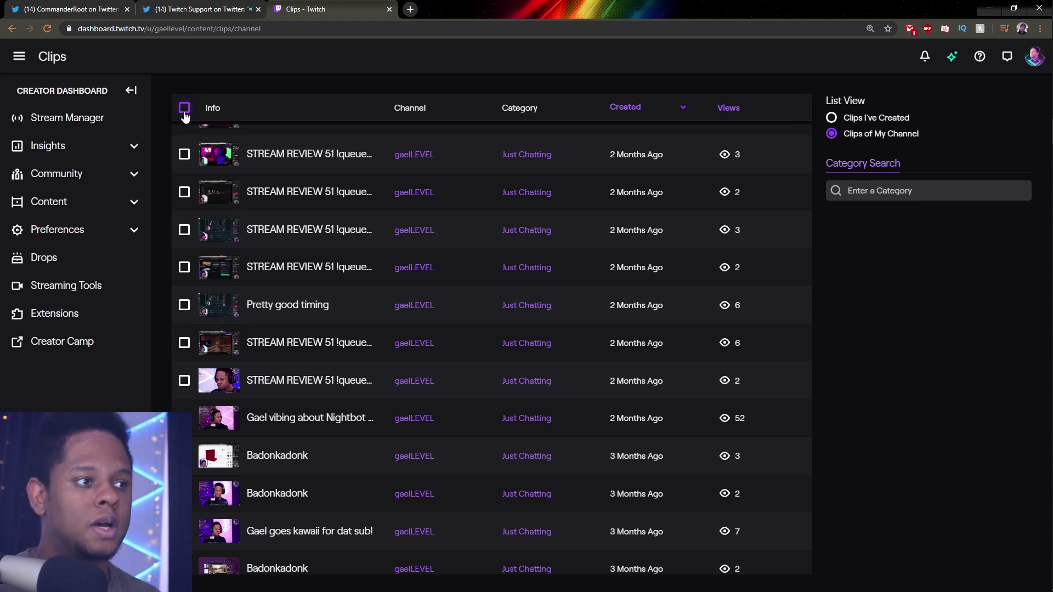
click(185, 109)
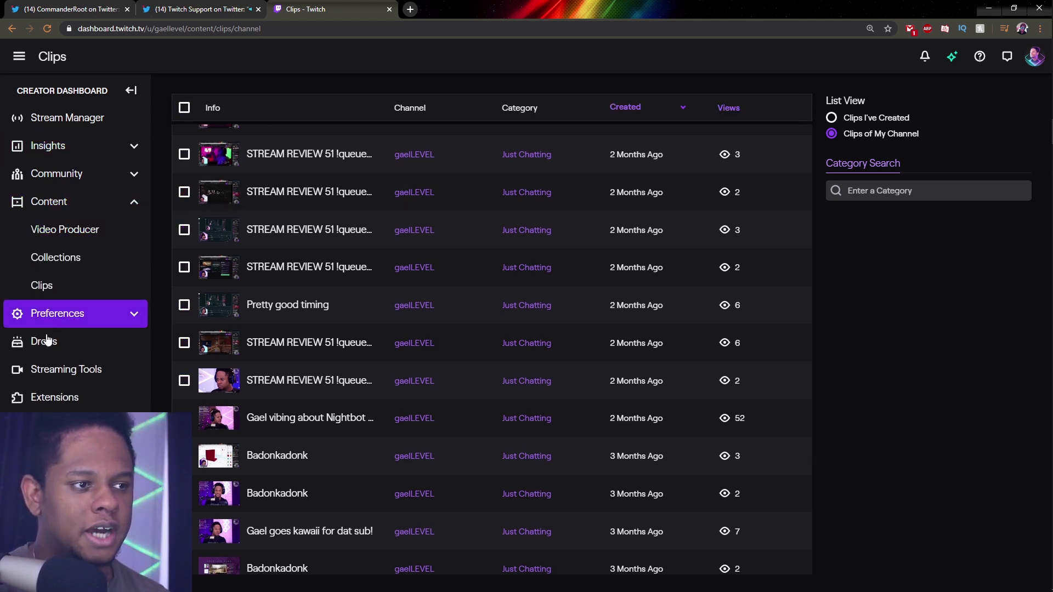
Return to Video Producer and filter the videos to Highlights only.
click(65, 230)
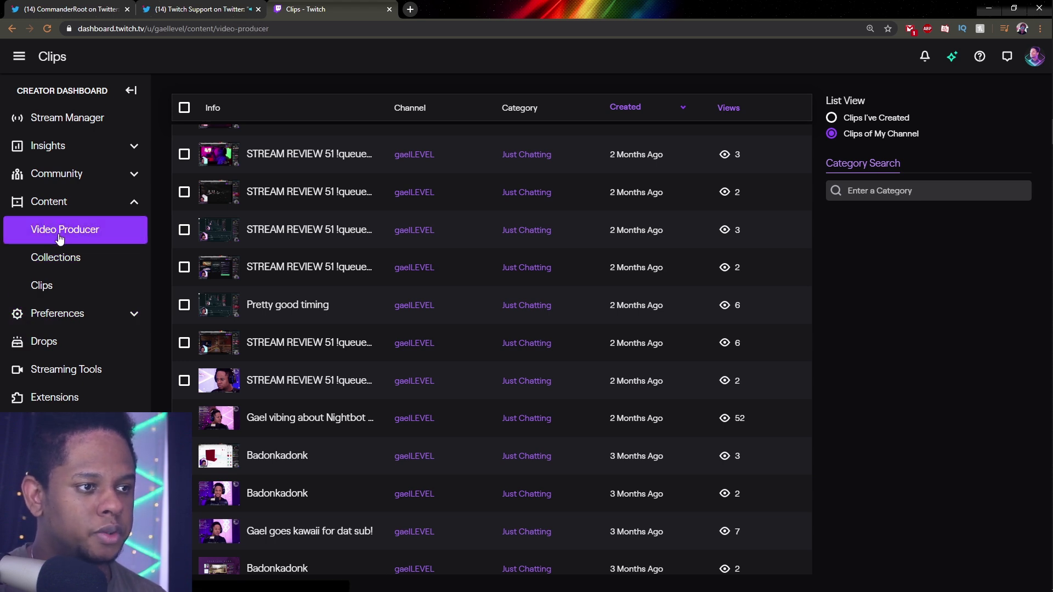
click(65, 229)
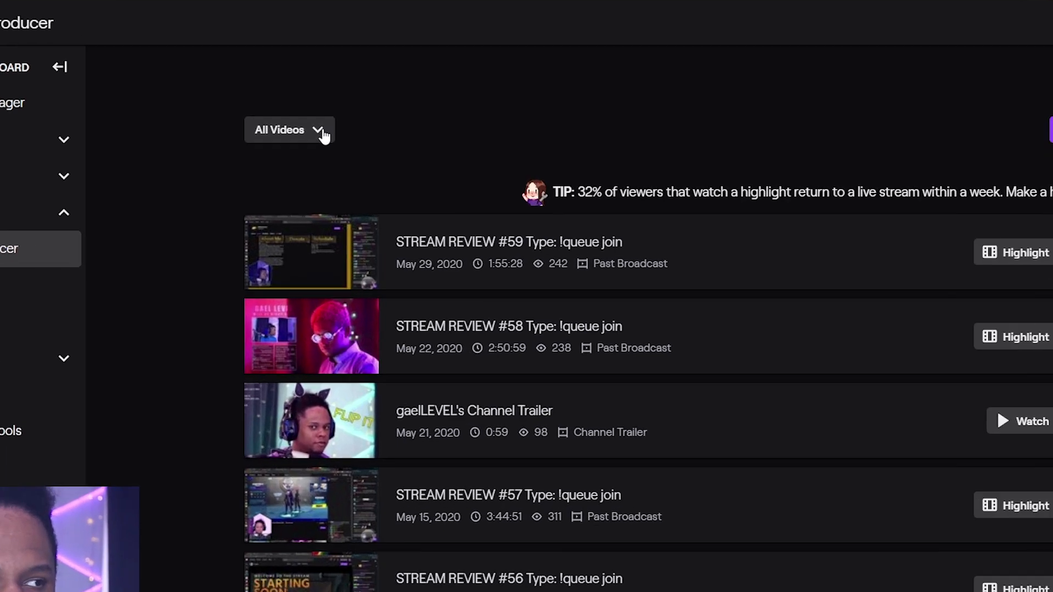
click(289, 130)
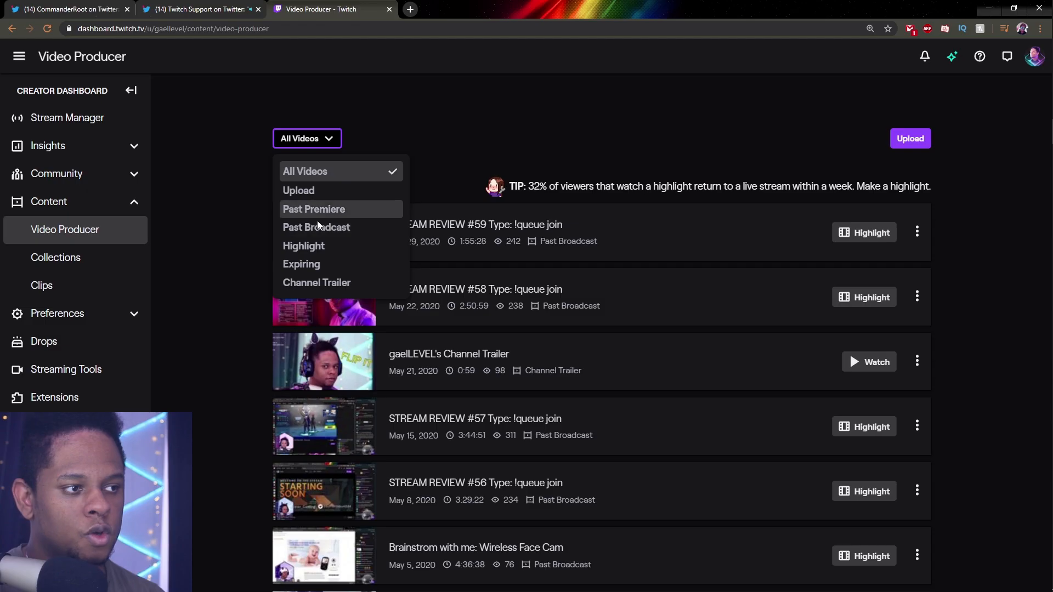
mouse_move(319, 246)
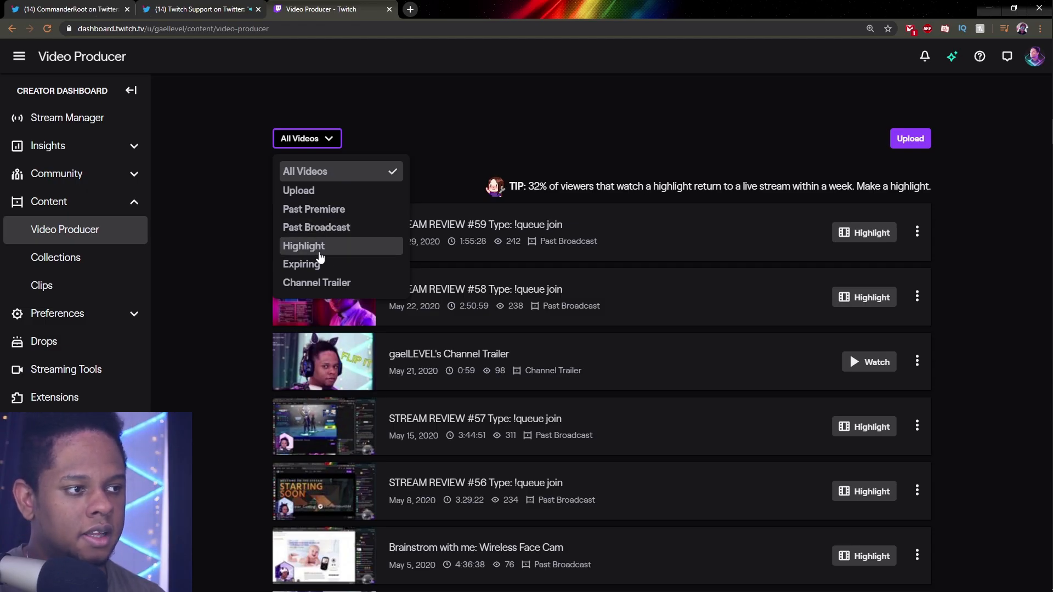
click(303, 246)
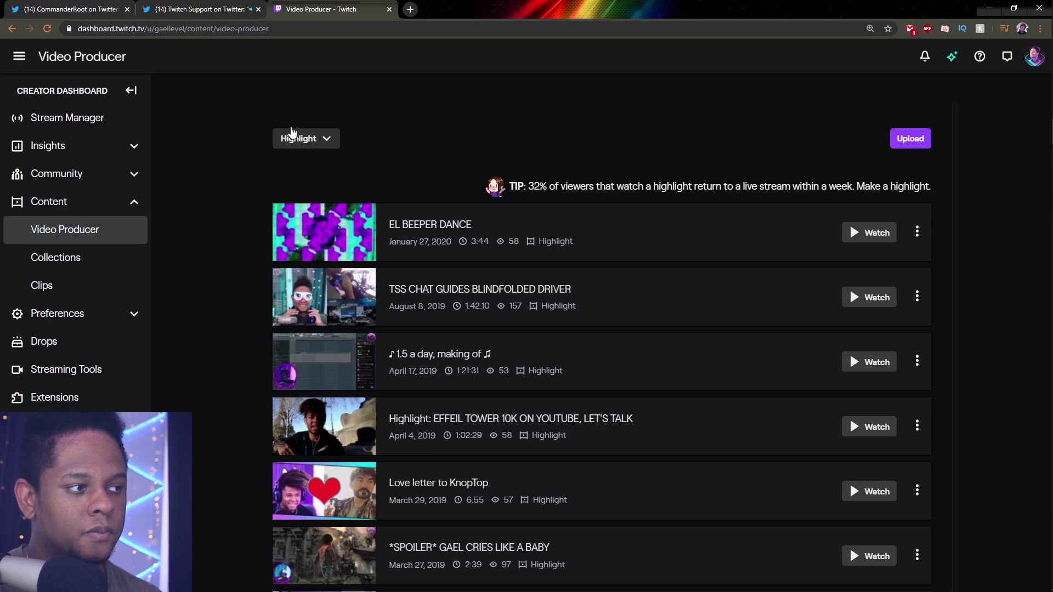
Open the EL BEEPER DANCE highlight's options, then filter to Past Broadcasts.
scroll(down, 3)
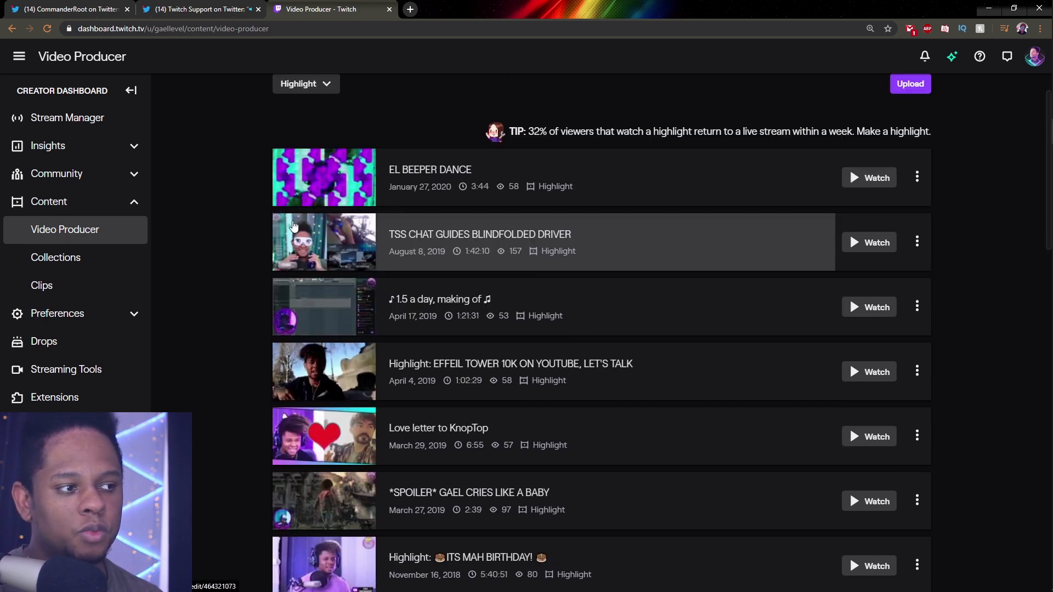
click(917, 177)
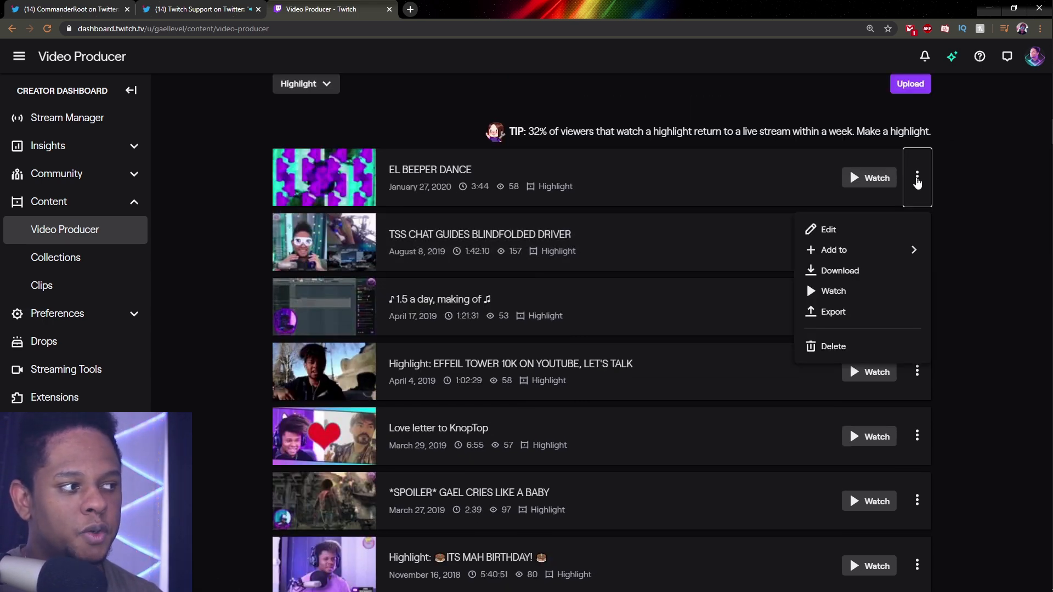
mouse_move(838, 270)
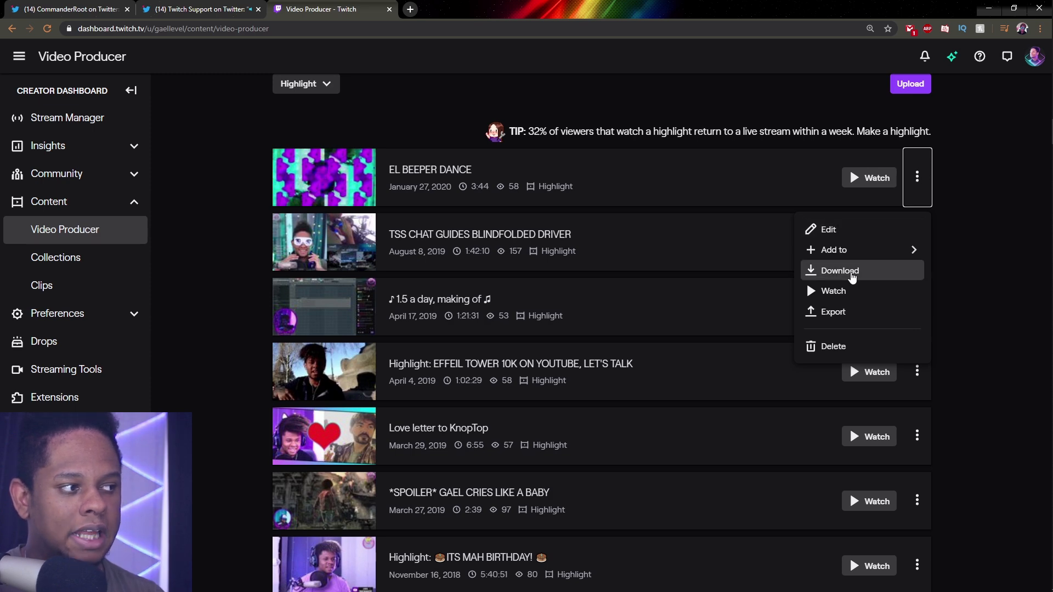
mouse_move(1001, 228)
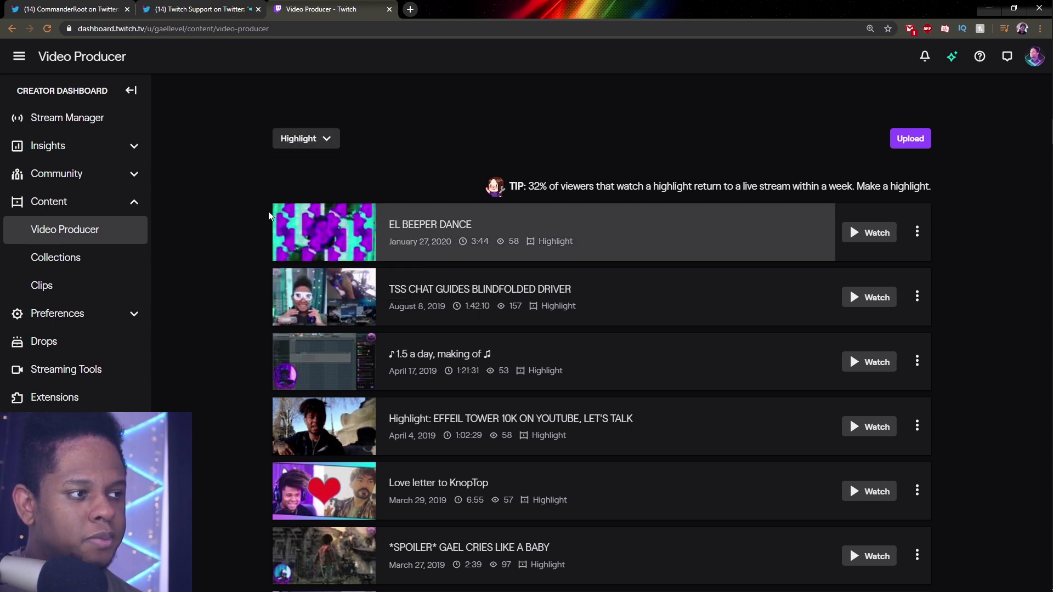
click(305, 138)
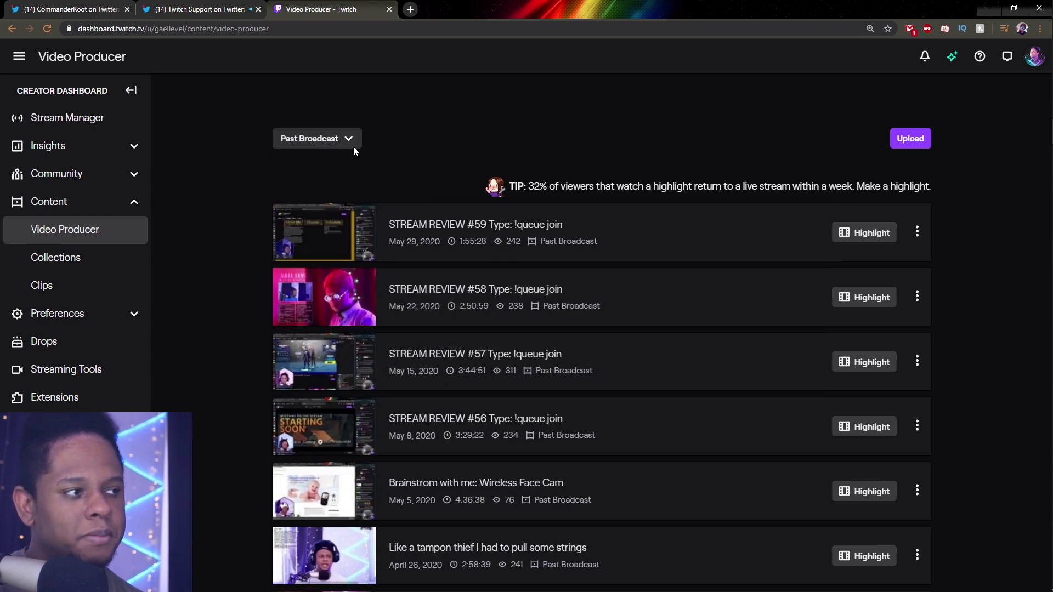
scroll(down, 3)
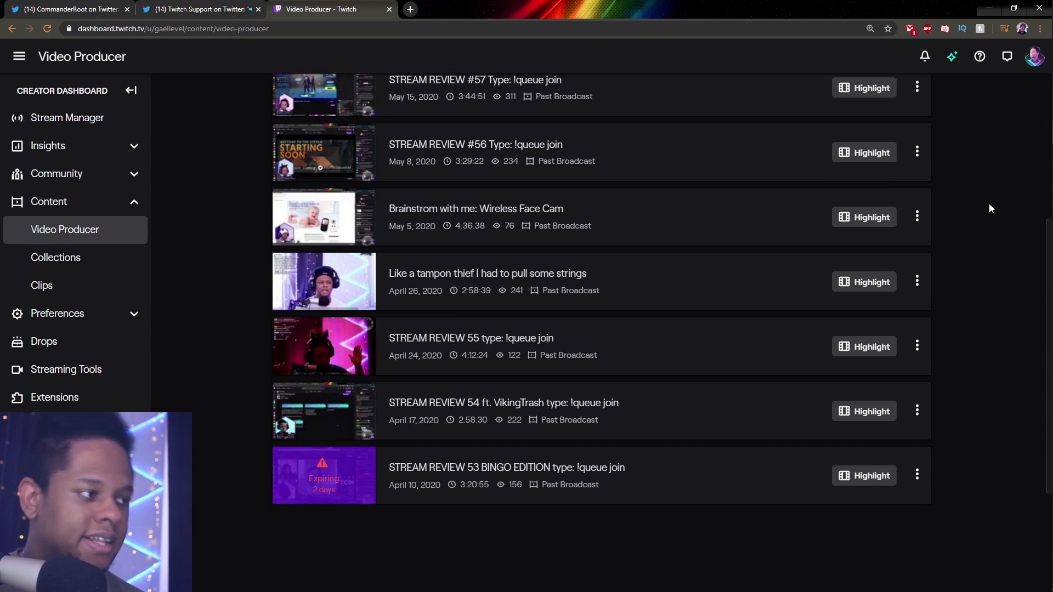
scroll(up, 3)
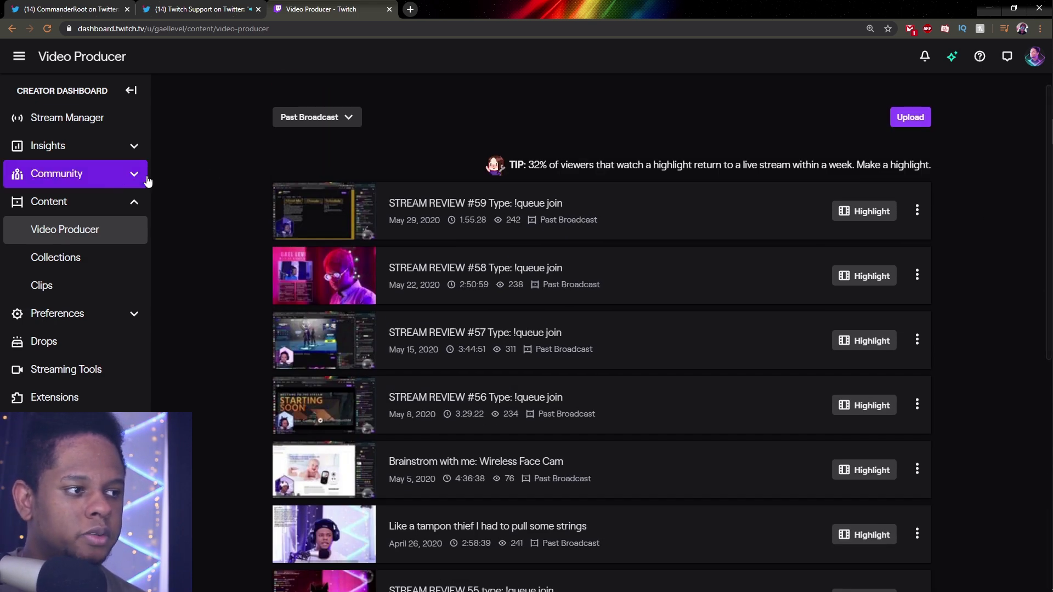
click(64, 9)
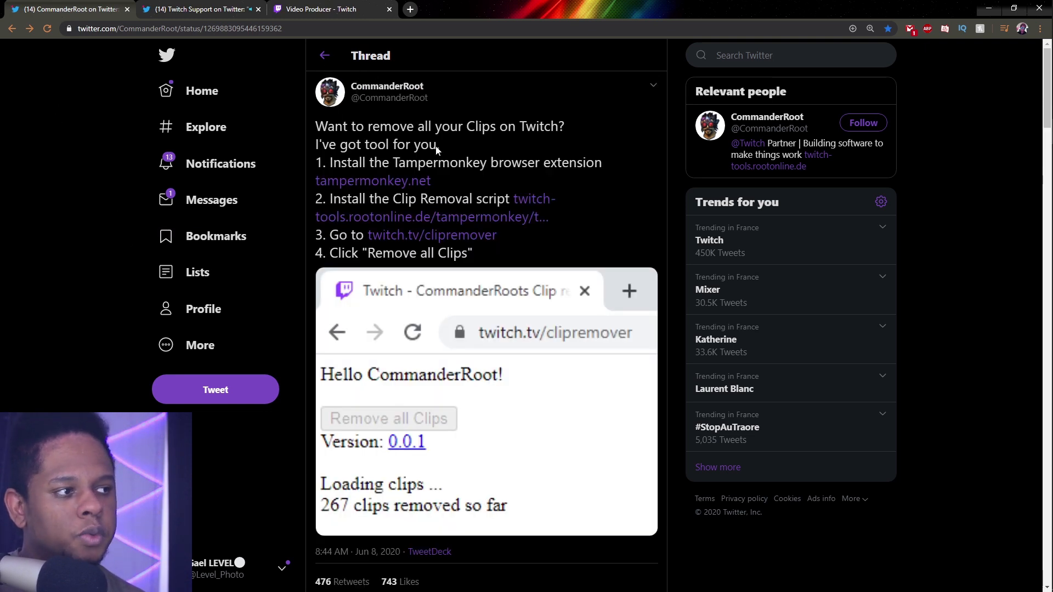
mouse_move(440, 135)
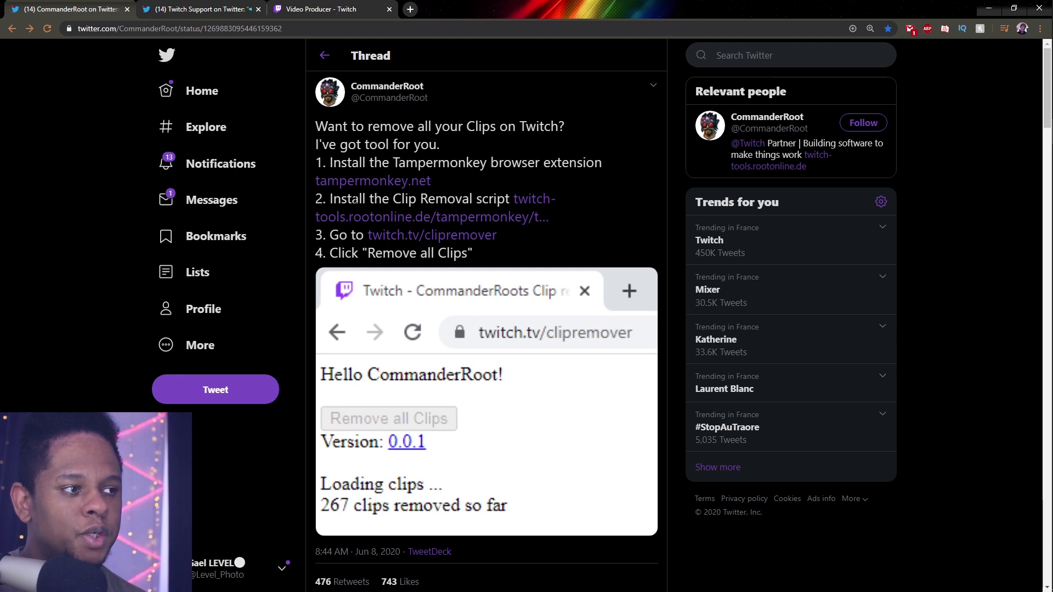
Open tampermonkey.net from CommanderRoot's tweet in a new tab.
click(374, 180)
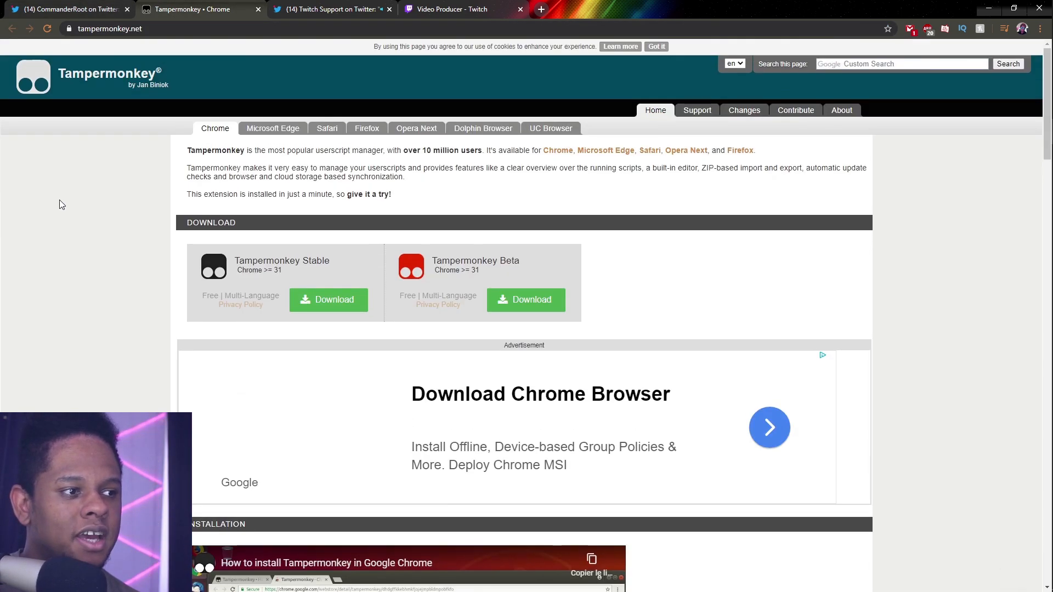
Download Tampermonkey Stable, add it to Chrome, and verify the extension is enabled.
scroll(down, 3)
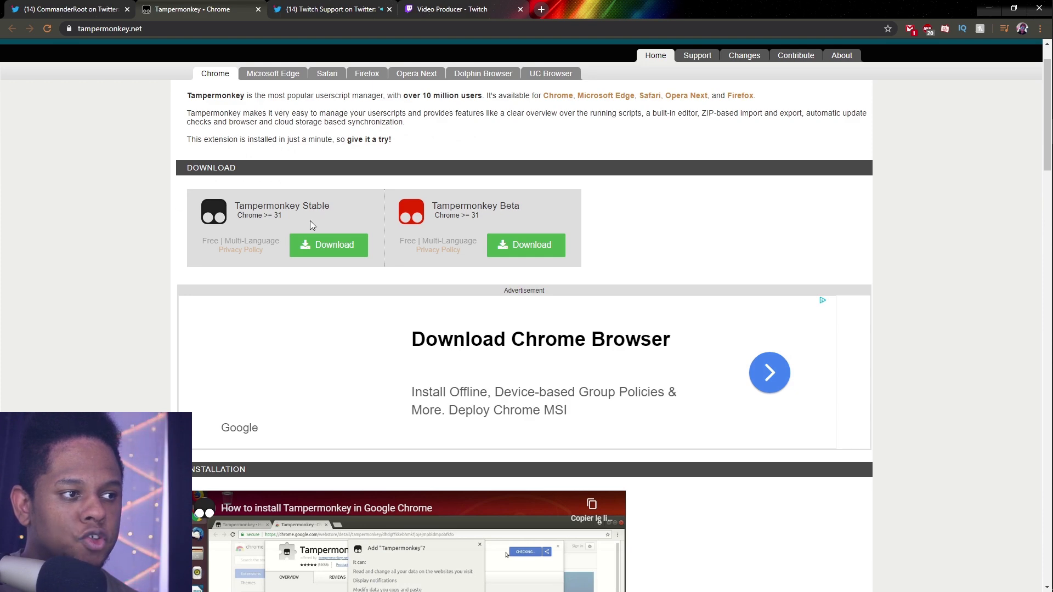
click(328, 245)
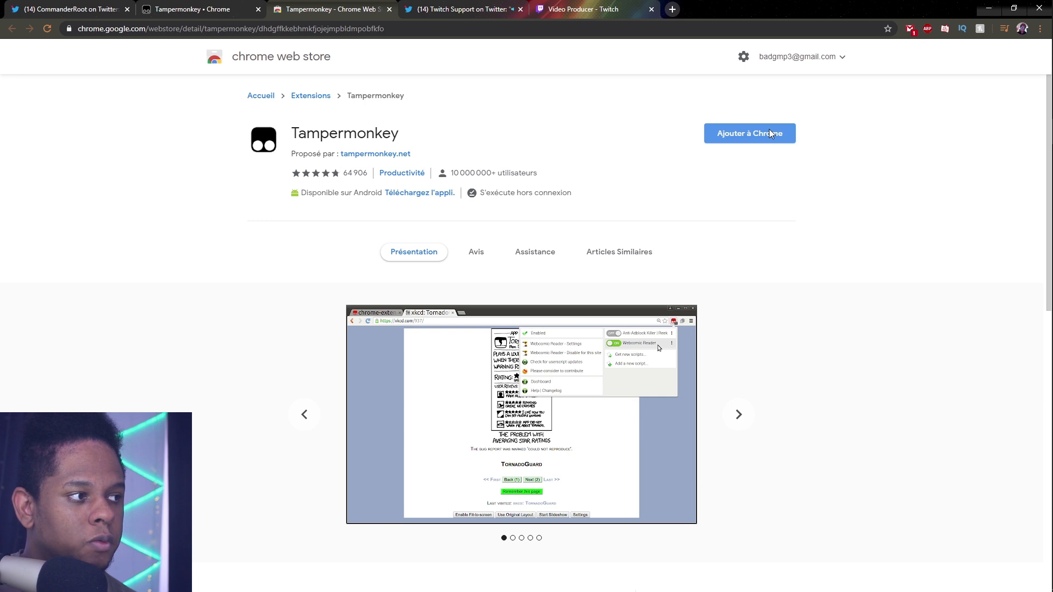
mouse_move(754, 136)
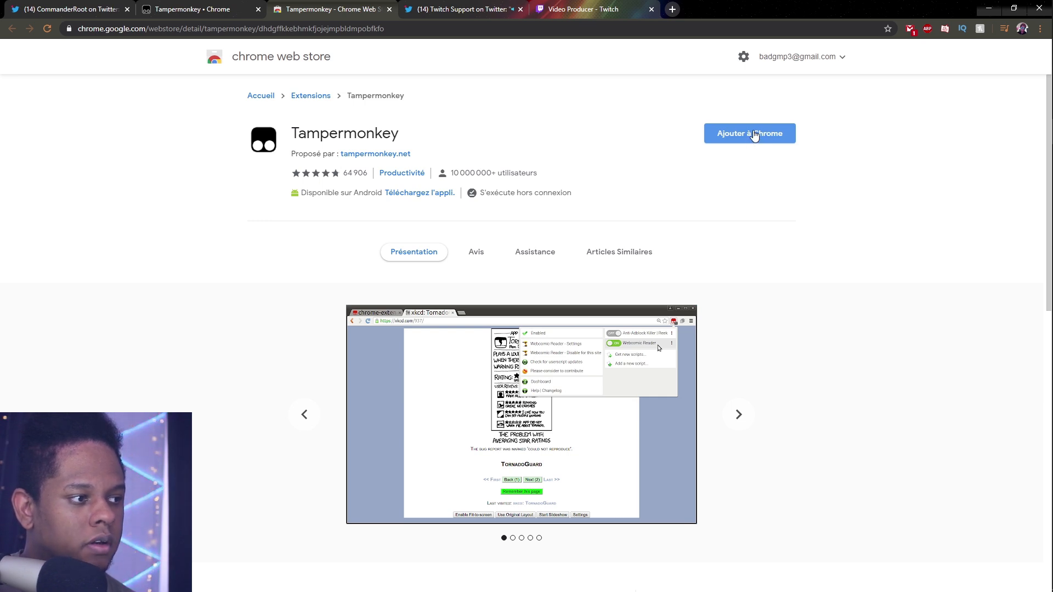
click(748, 132)
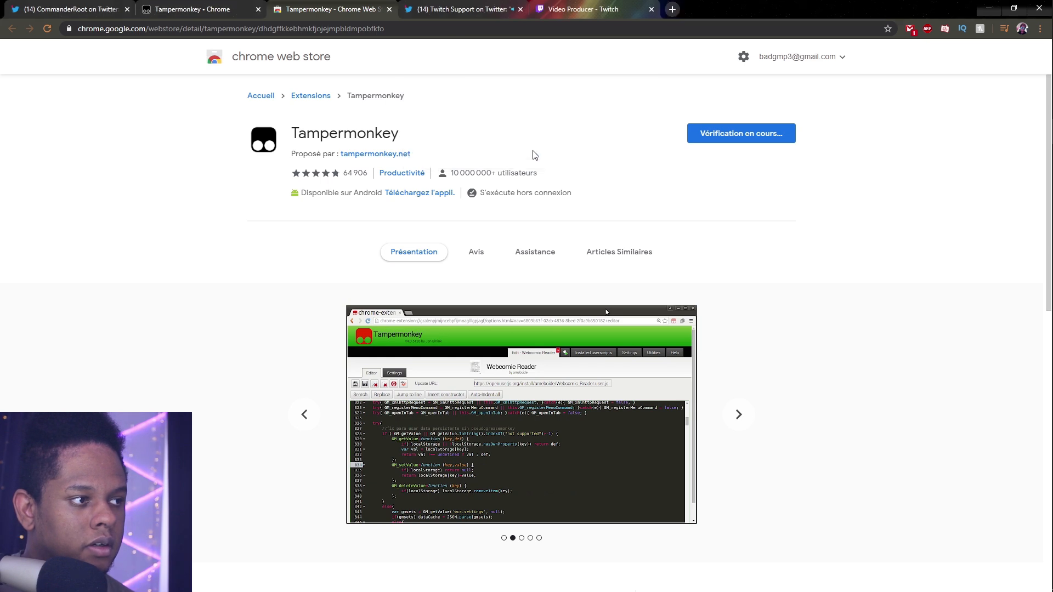
mouse_move(235, 72)
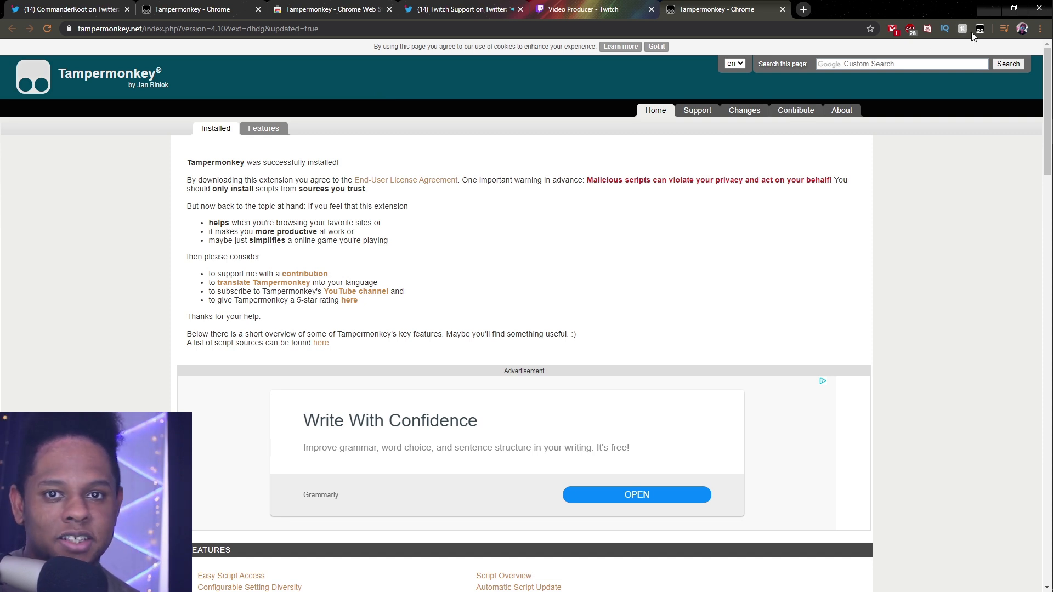
mouse_move(980, 28)
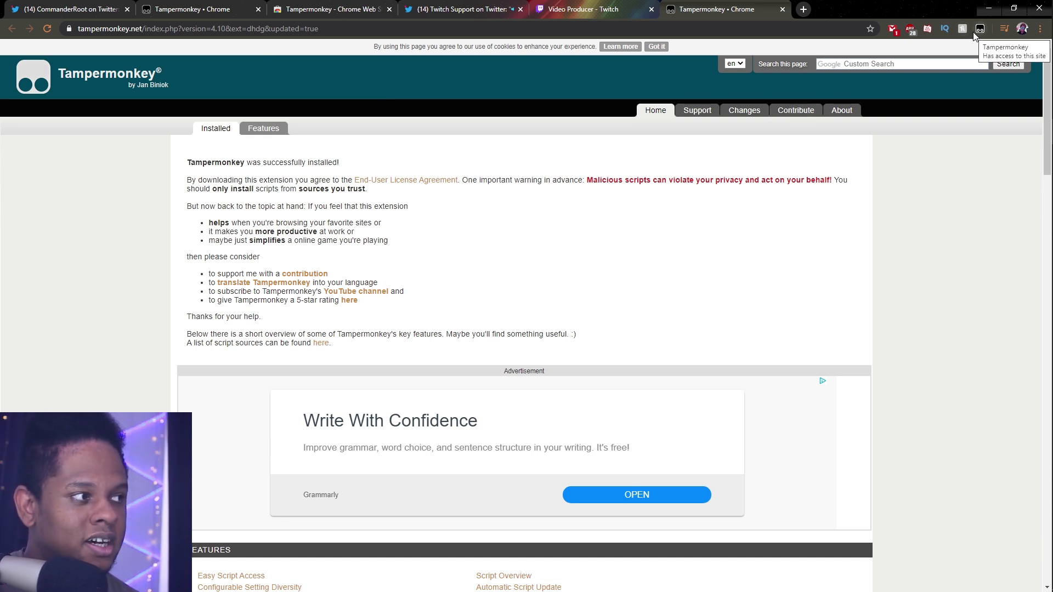
click(980, 29)
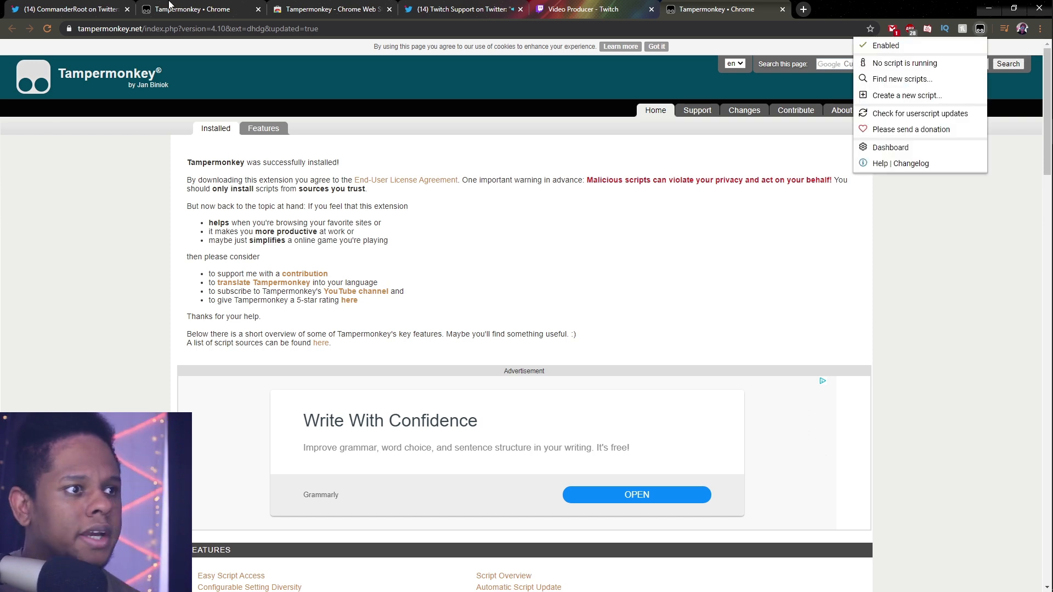
Return to CommanderRoot's clip removal instructions thread on Twitter.
click(64, 8)
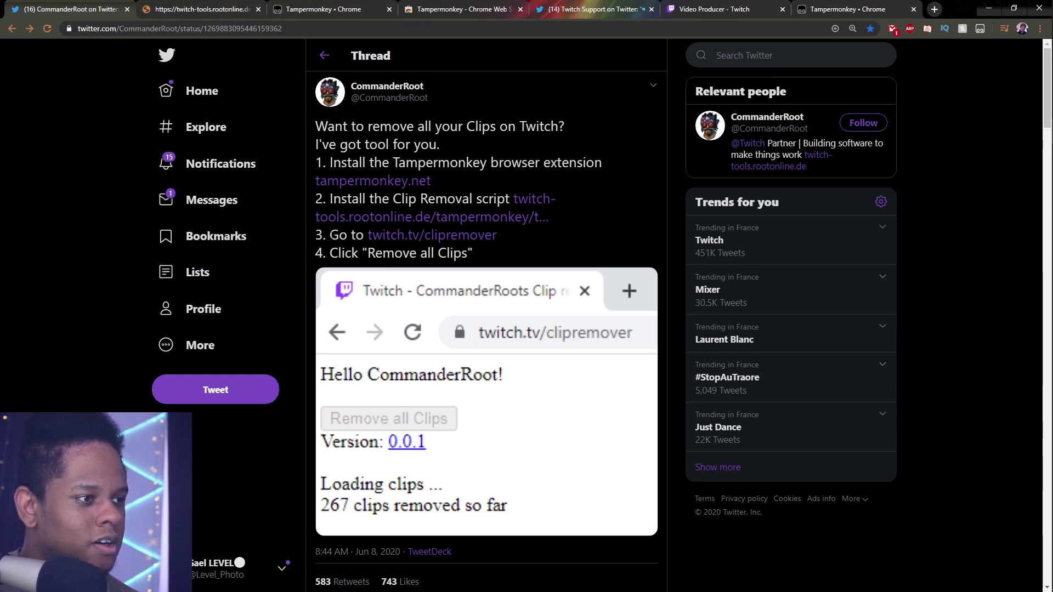
mouse_move(396, 246)
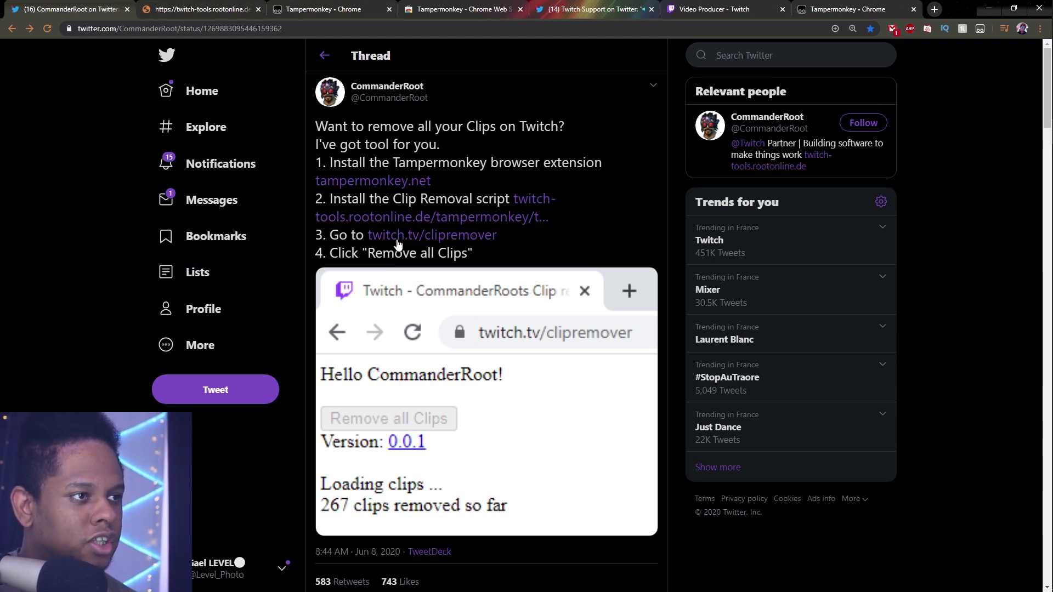
mouse_move(297, 9)
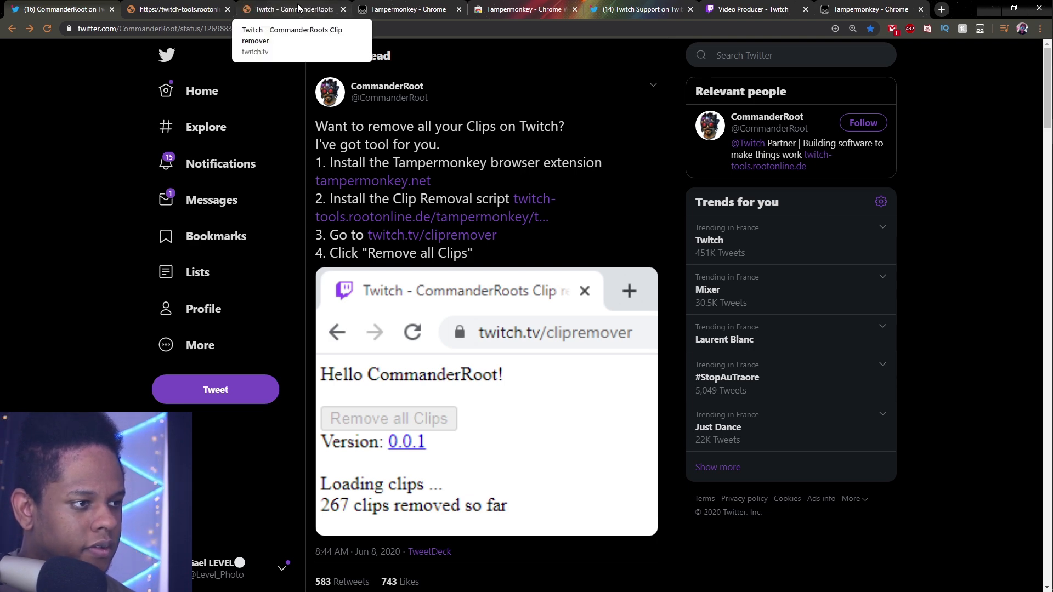
View the clipremover tab, glance at the Twitter and Tampermonkey tabs, then return.
click(314, 8)
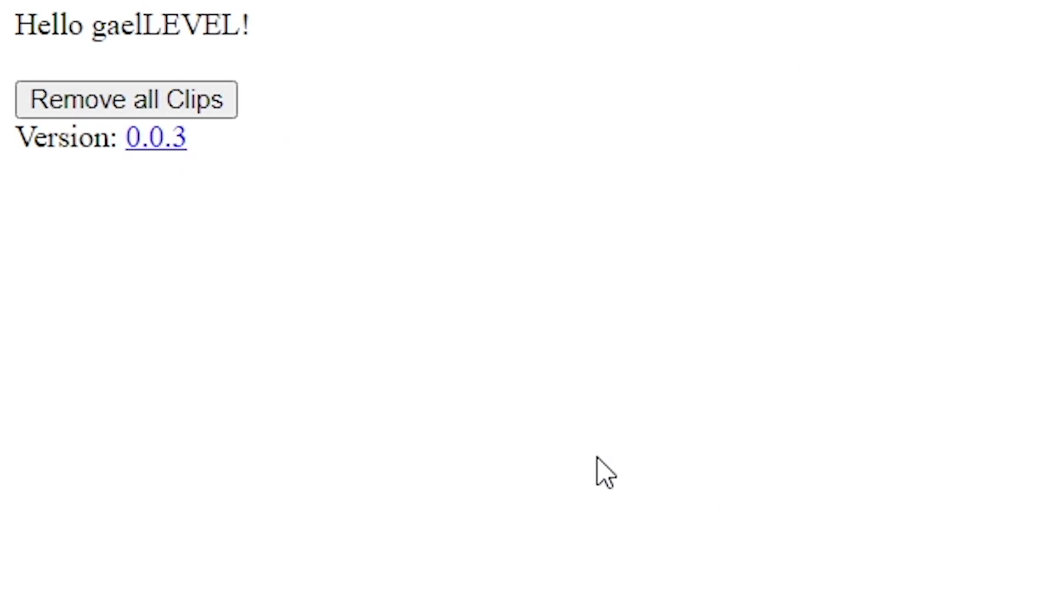
mouse_move(8, 575)
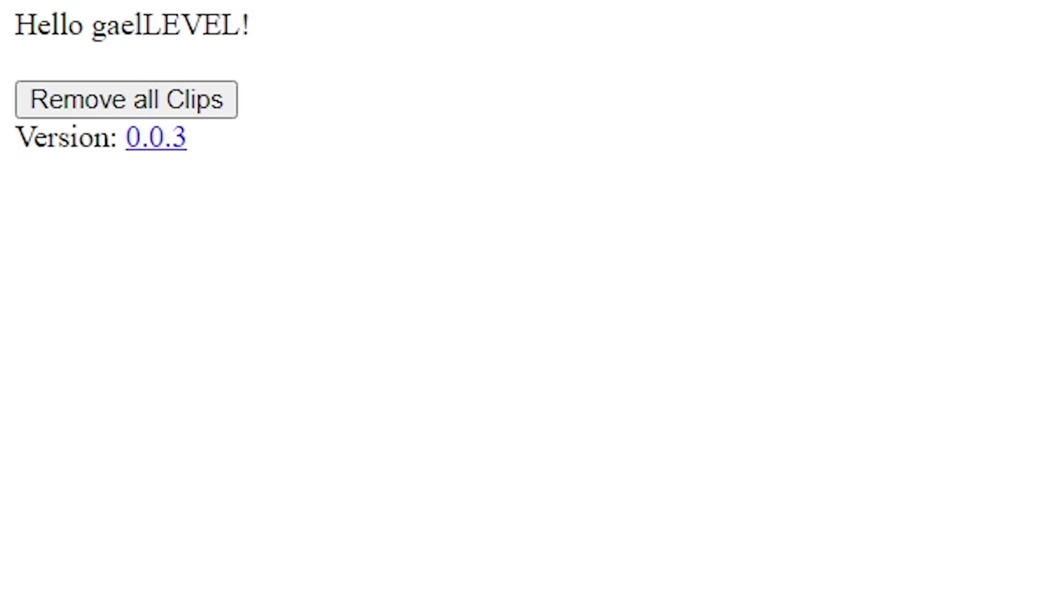
mouse_move(605, 295)
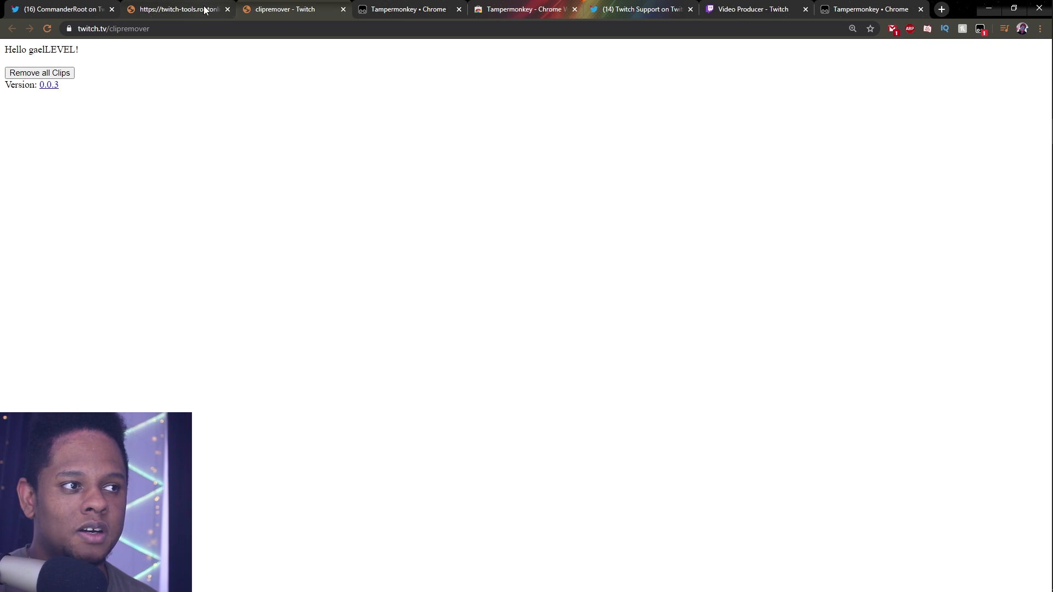
click(176, 9)
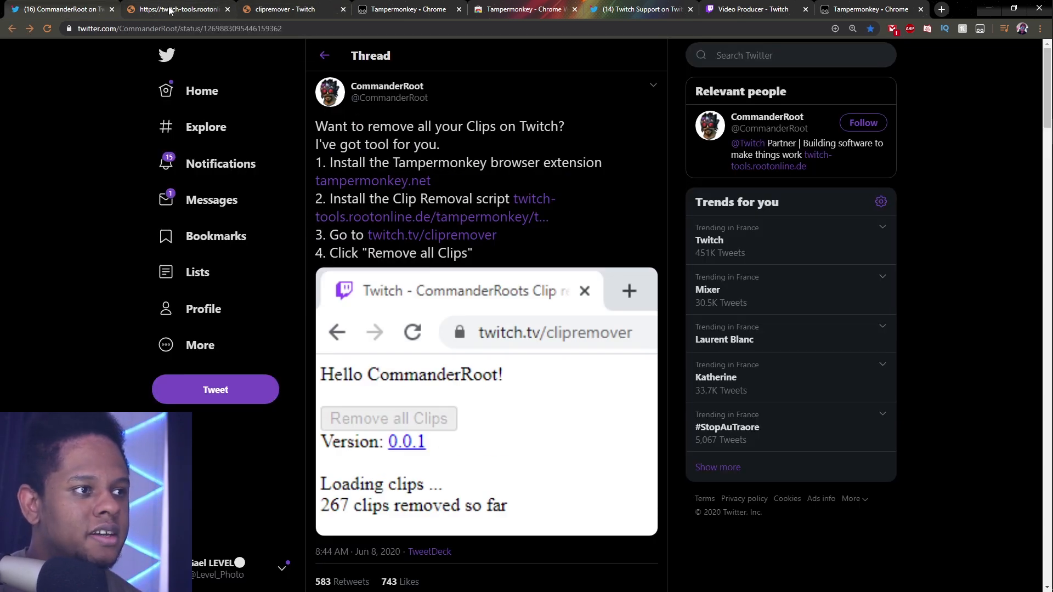
click(289, 9)
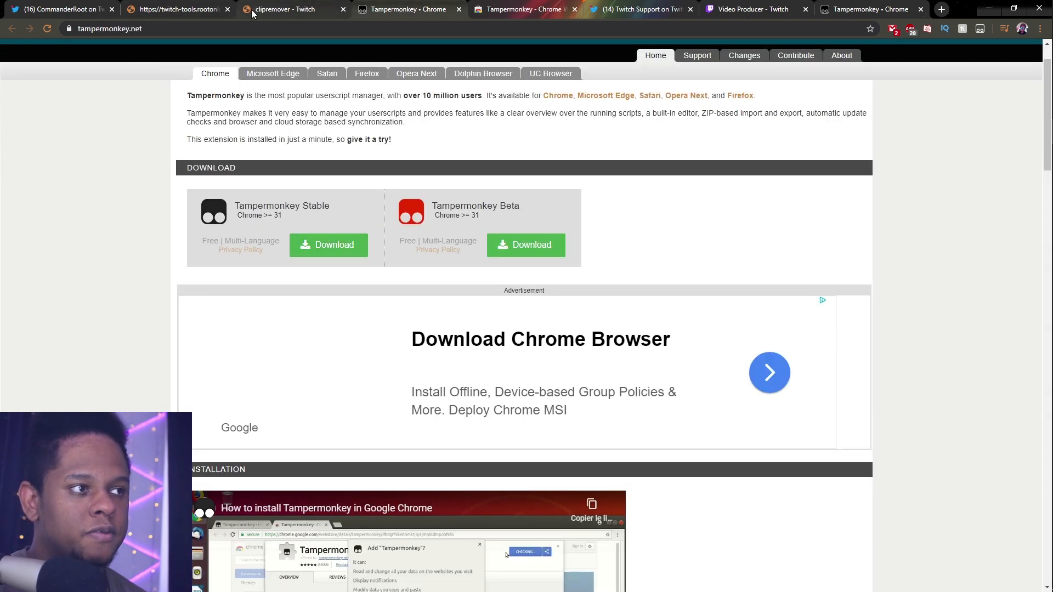
click(289, 9)
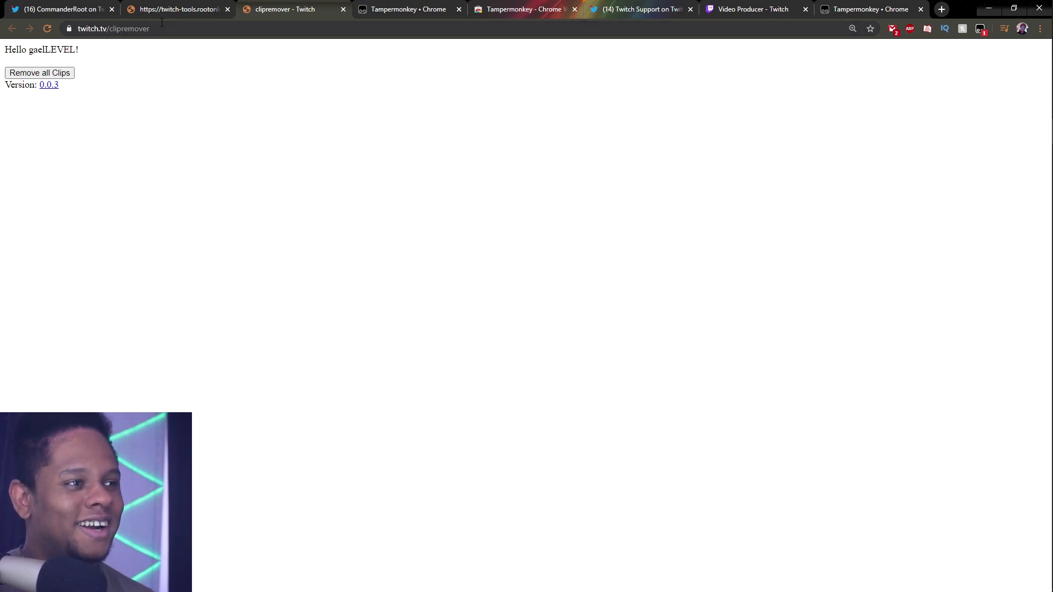
mouse_move(61, 8)
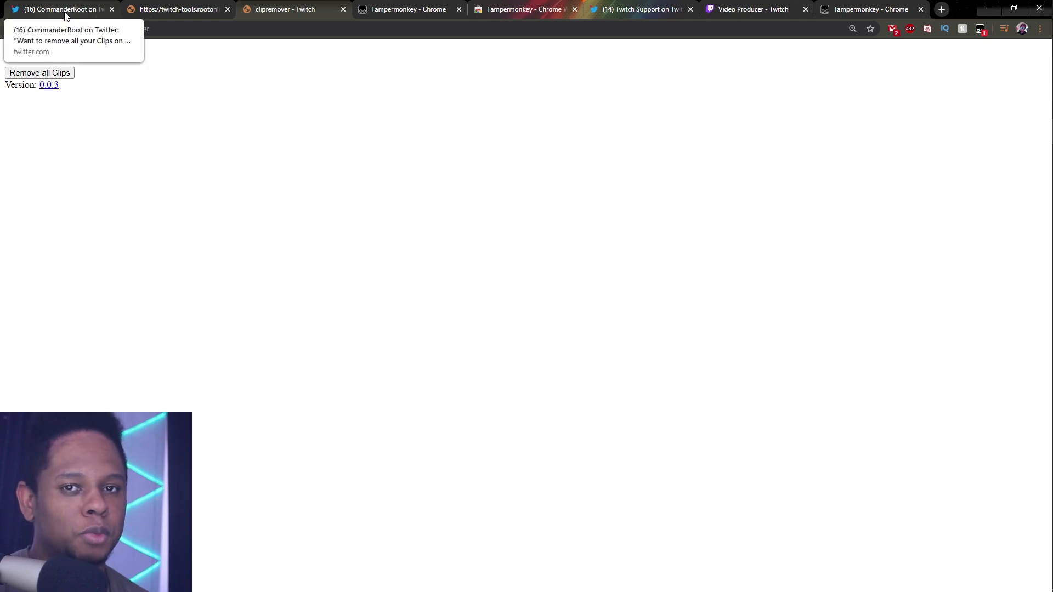
Scroll through replies under CommanderRoot's thread, including advice to download clips first.
click(60, 9)
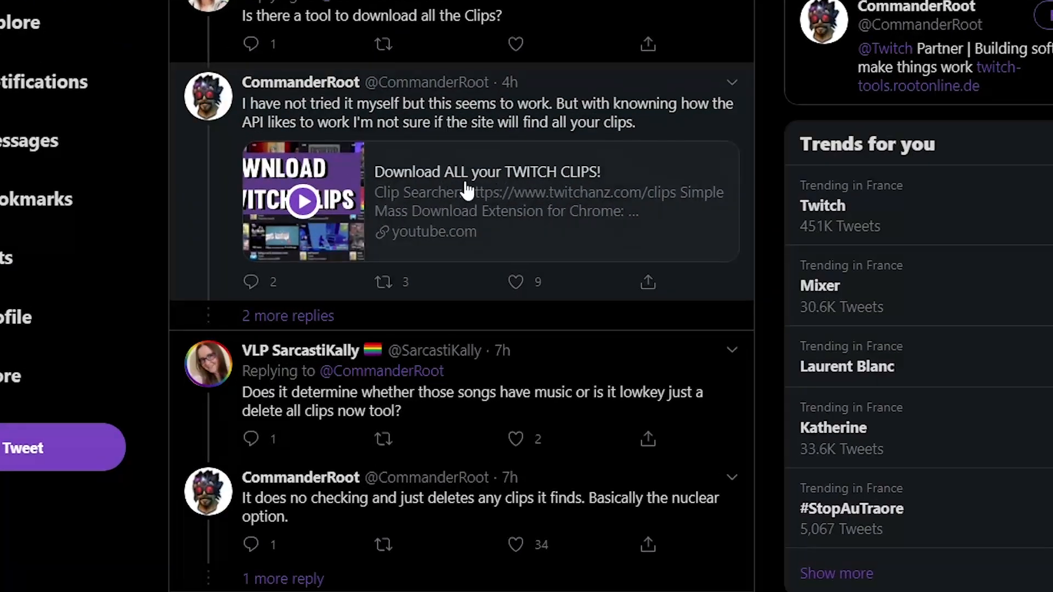
mouse_move(400, 195)
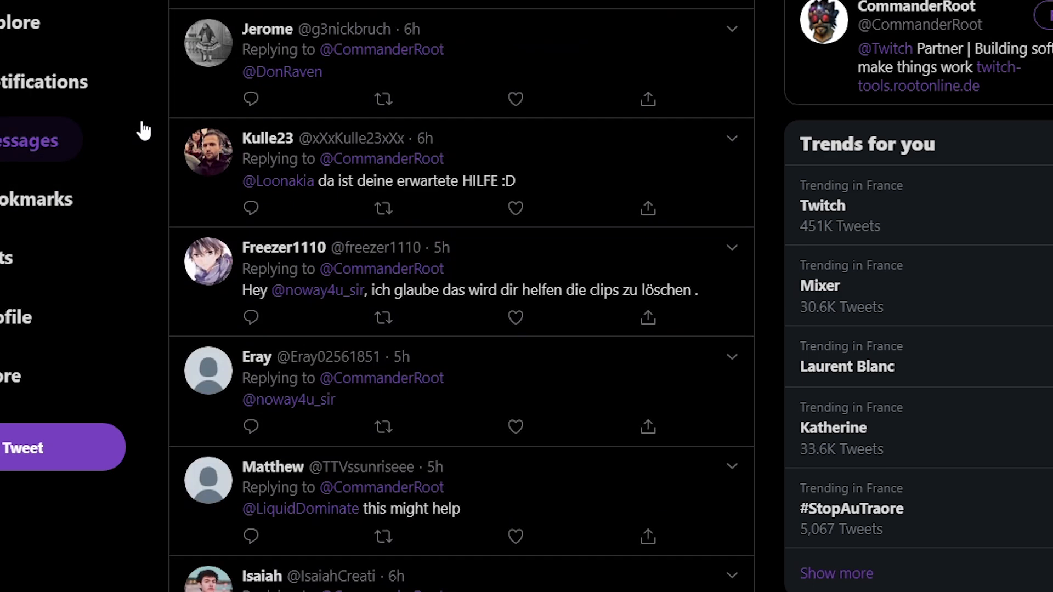
scroll(down, 3)
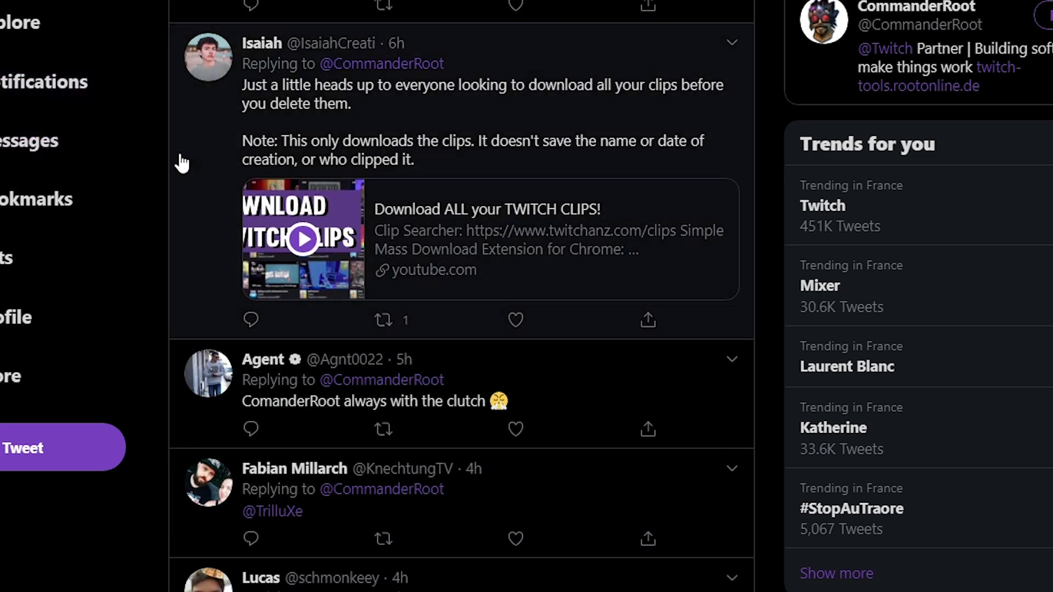